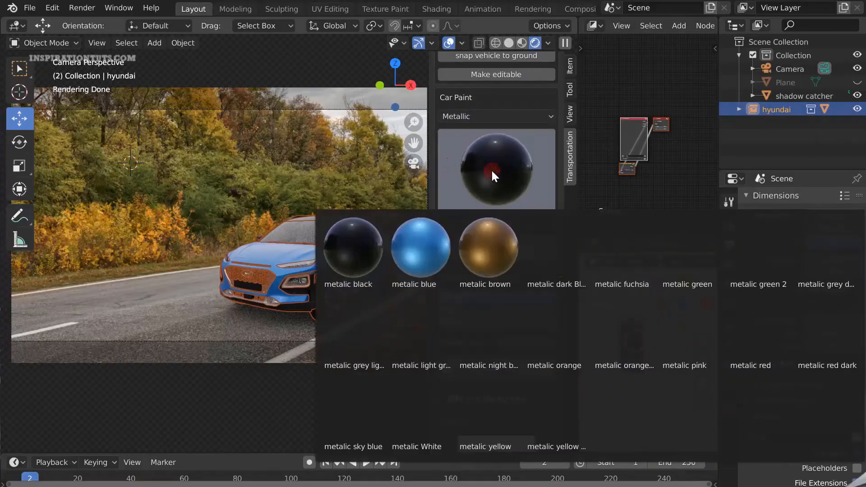
Apply the metallic black swatch from the Car Paint (Metallic) gallery to the Hyundai
{"action": "left_click", "coordinate": [353, 249]}
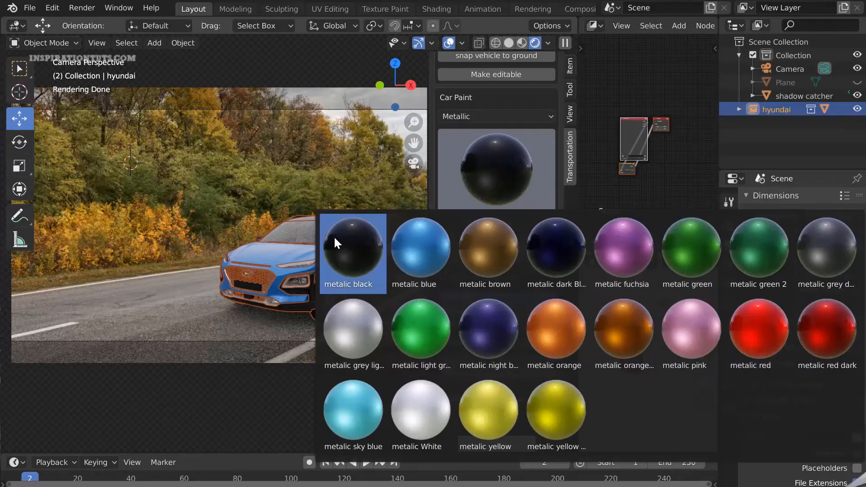
{"action": "left_click", "coordinate": [352, 252]}
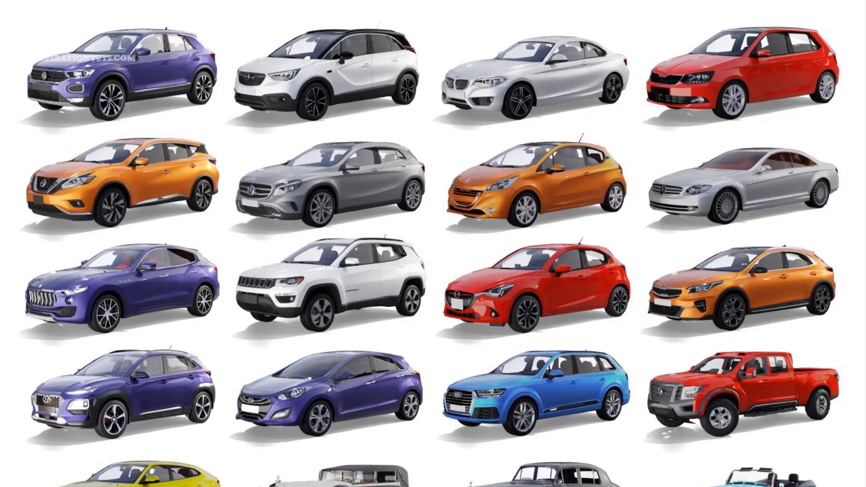
Scroll the Transportation sidebar down through the vehicle library showing the Audi Q7
{"action": "scroll", "scroll_direction": "down", "scroll_amount": 3}
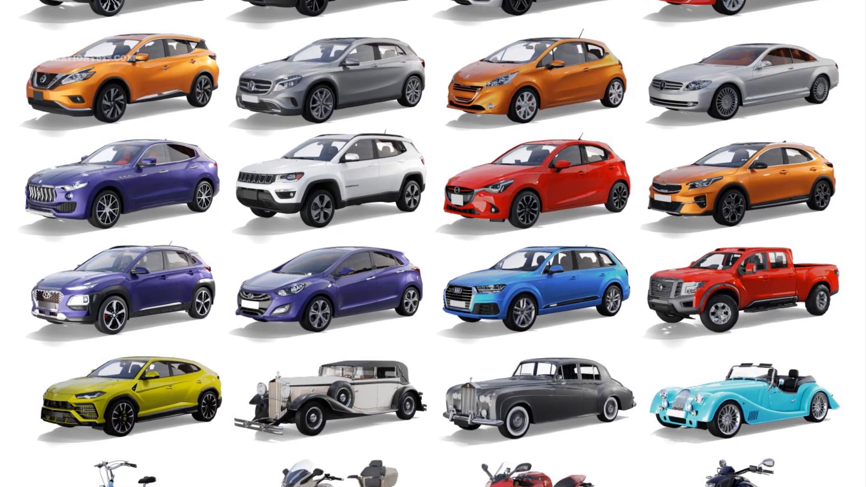
{"action": "scroll", "scroll_direction": "down", "scroll_amount": 3}
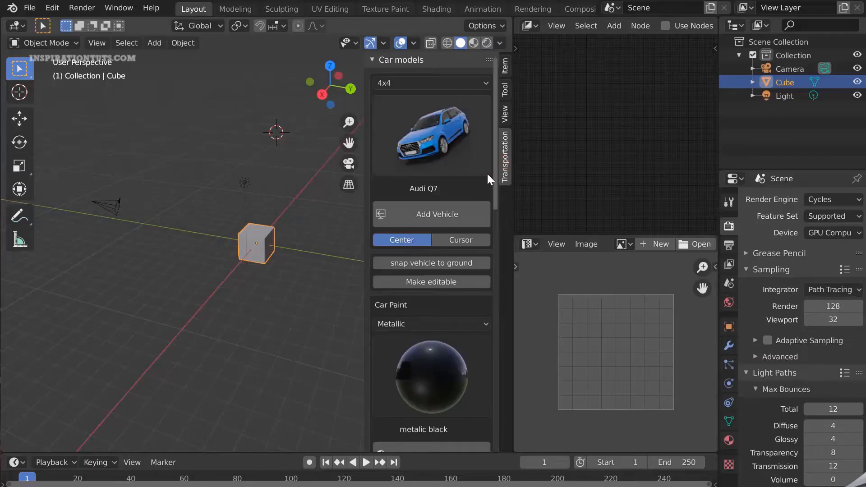
Add the Hyundai Kona from the SUV category and light it with the Autumn Road exterior HDRI
{"action": "left_click", "coordinate": [431, 83]}
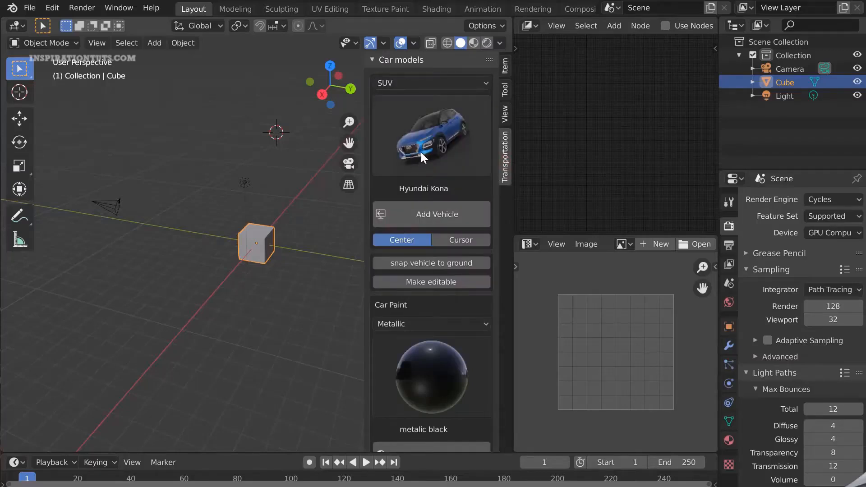
{"action": "left_click", "coordinate": [437, 215]}
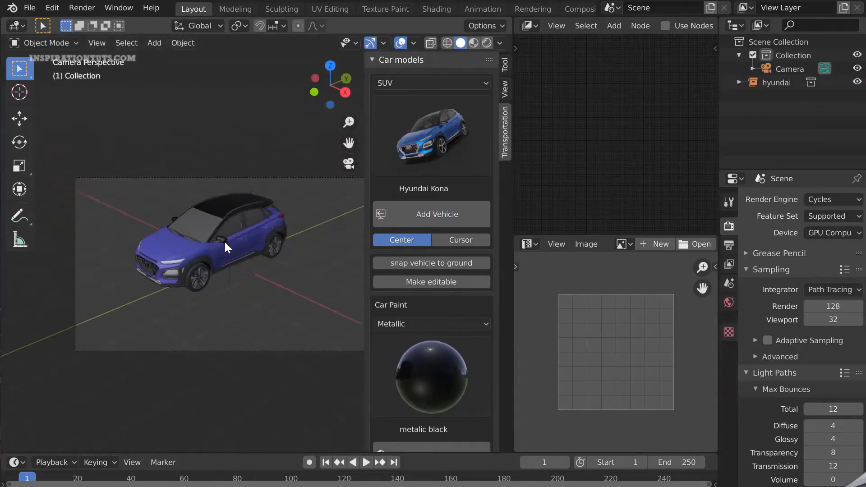
{"action": "scroll", "scroll_direction": "down", "scroll_amount": 3}
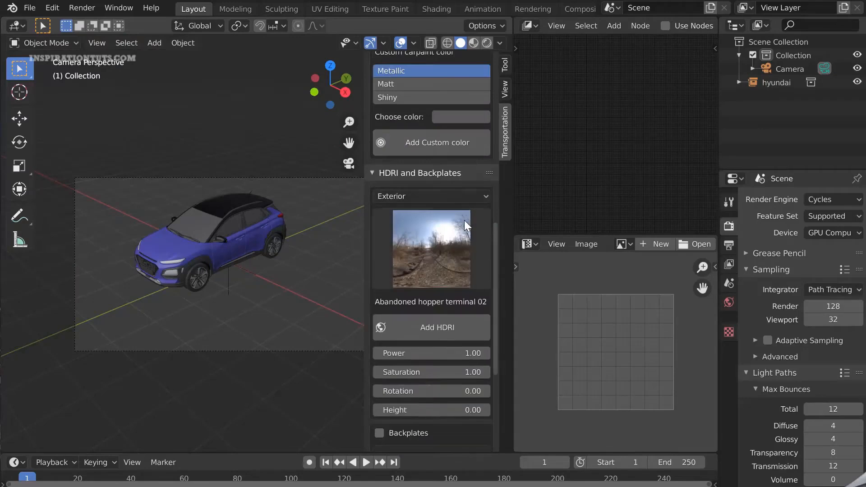
{"action": "left_click", "coordinate": [431, 249]}
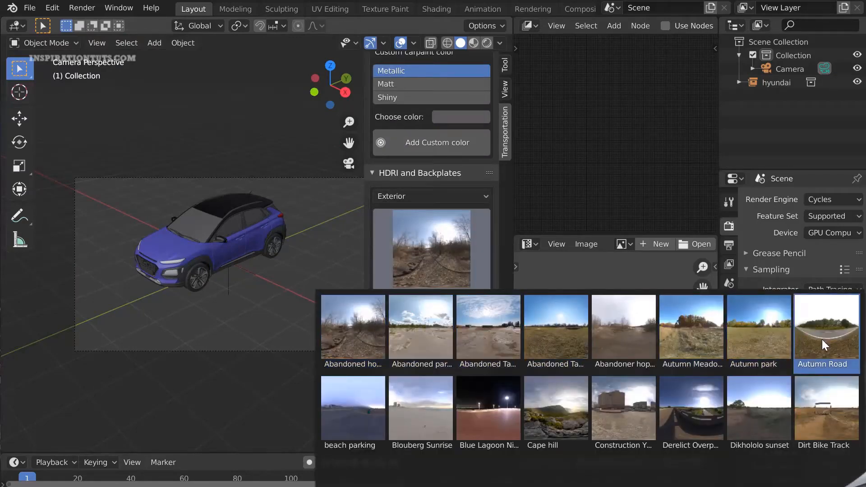
{"action": "left_click", "coordinate": [822, 326]}
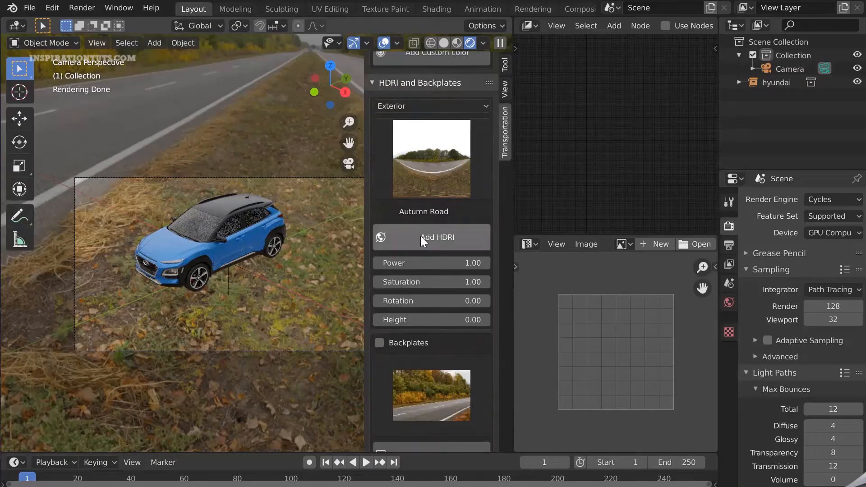
Enable backplates and put the first autumn road photo behind the Hyundai
{"action": "left_click", "coordinate": [380, 289]}
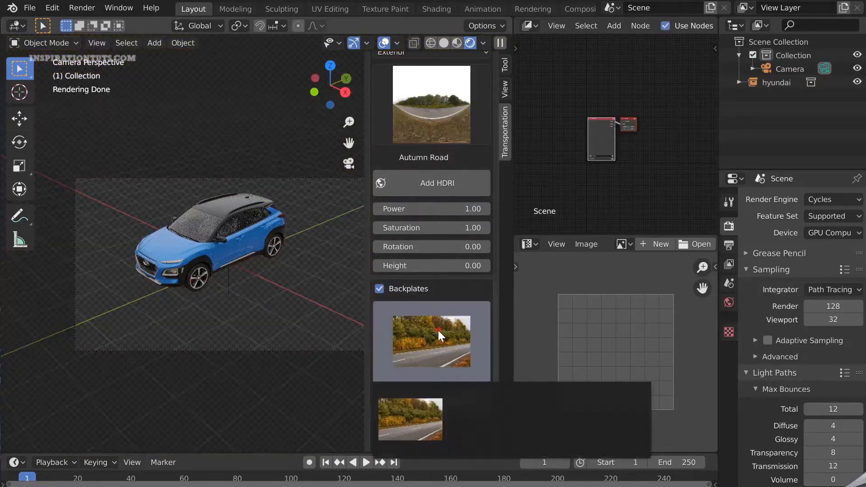
{"action": "left_click", "coordinate": [431, 340]}
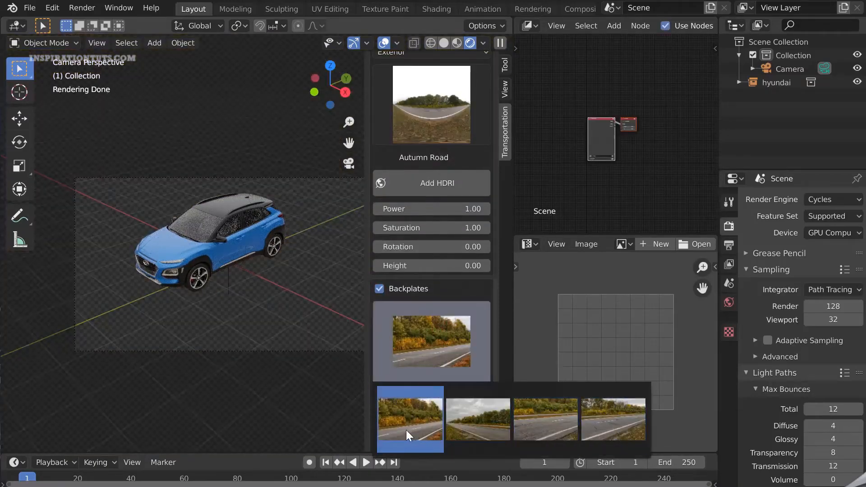
{"action": "left_click", "coordinate": [410, 419]}
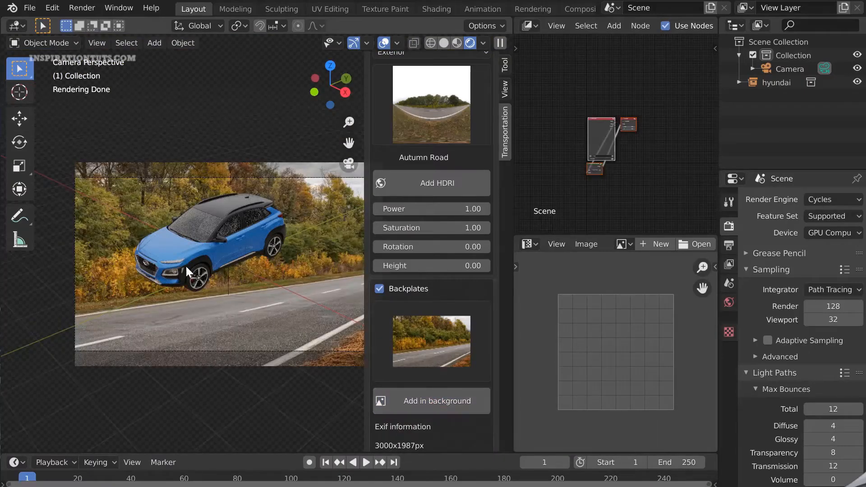
{"action": "left_click", "coordinate": [790, 69]}
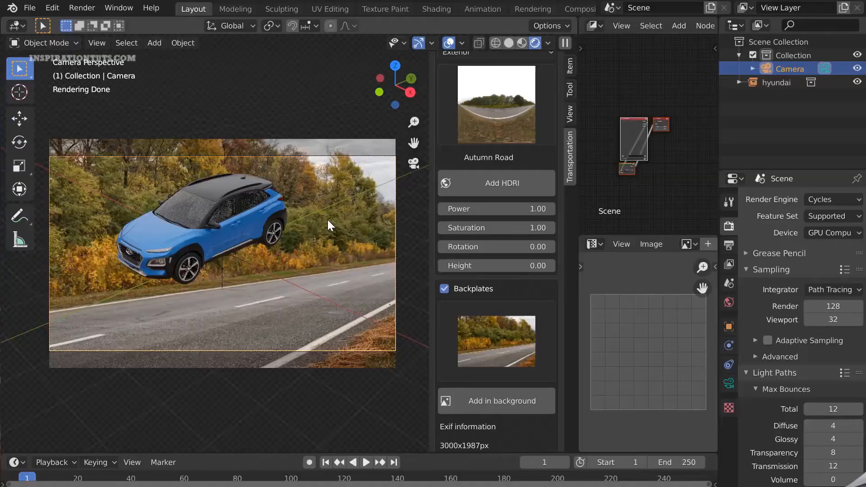
Adjust the HDRI rotation and toggle the photo backplate's visibility off and on
{"action": "left_click", "coordinate": [728, 383]}
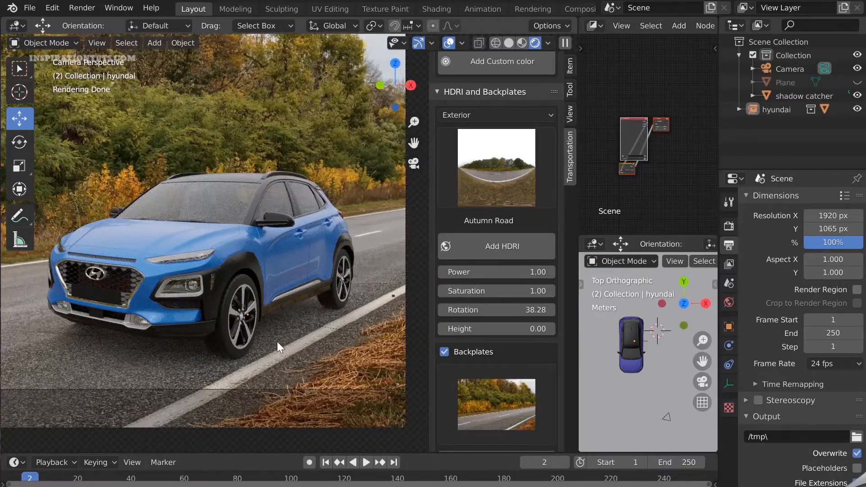
{"action": "left_click", "coordinate": [445, 352]}
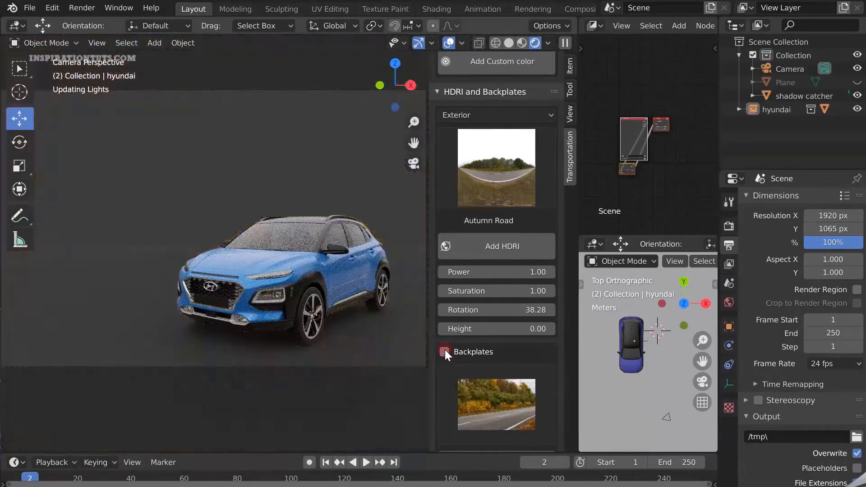
{"action": "left_click", "coordinate": [444, 352]}
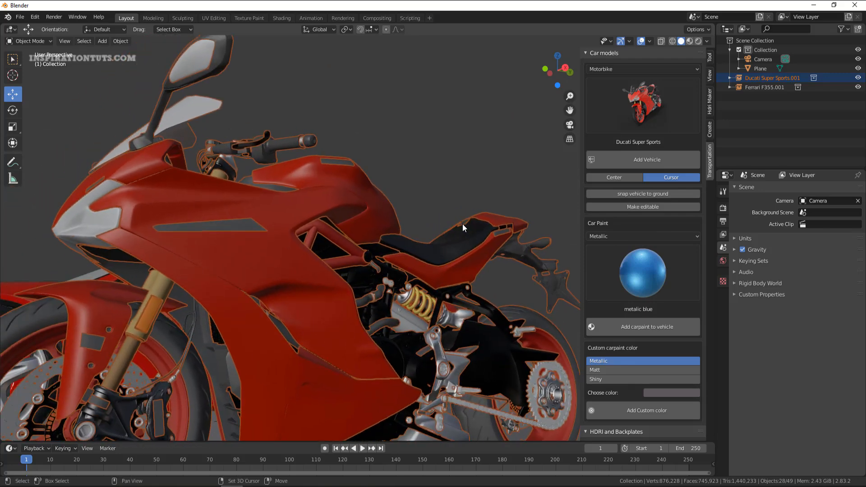
Make the Lamborghini Nitro tractor editable and give its fenders a metallic paint
{"action": "left_click_drag", "start_coordinate": [463, 228], "coordinate": [397, 304]}
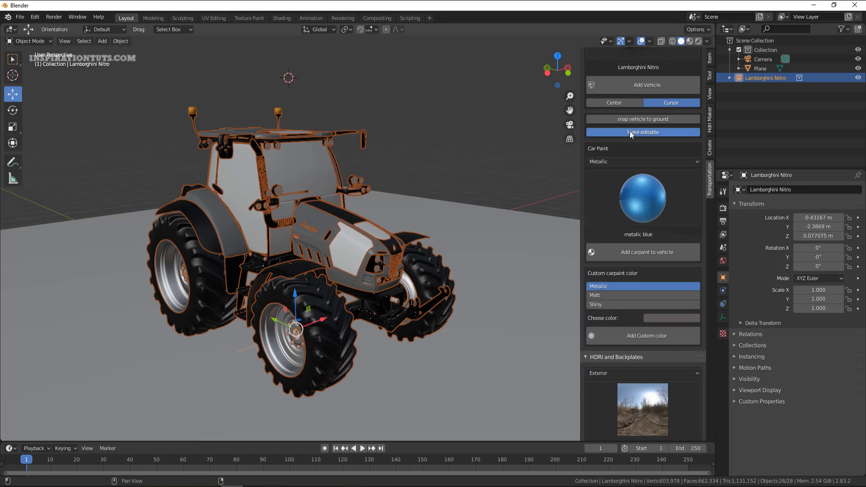
{"action": "left_click", "coordinate": [642, 132]}
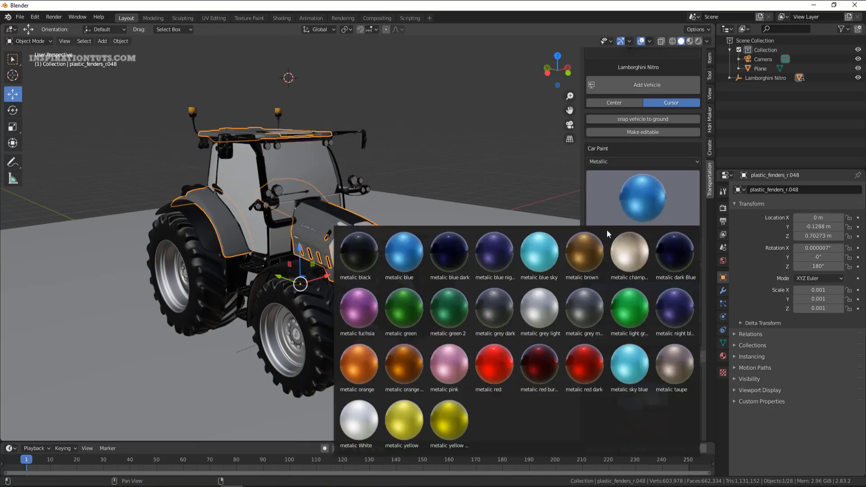
{"action": "left_click", "coordinate": [674, 252]}
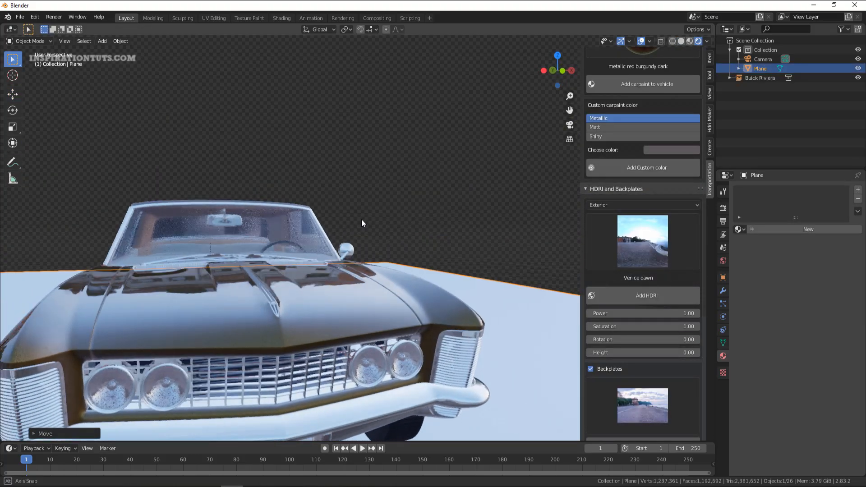
Set a custom shiny car paint colour for the Mercedes Maybach
{"action": "left_click_drag", "start_coordinate": [362, 223], "coordinate": [381, 221]}
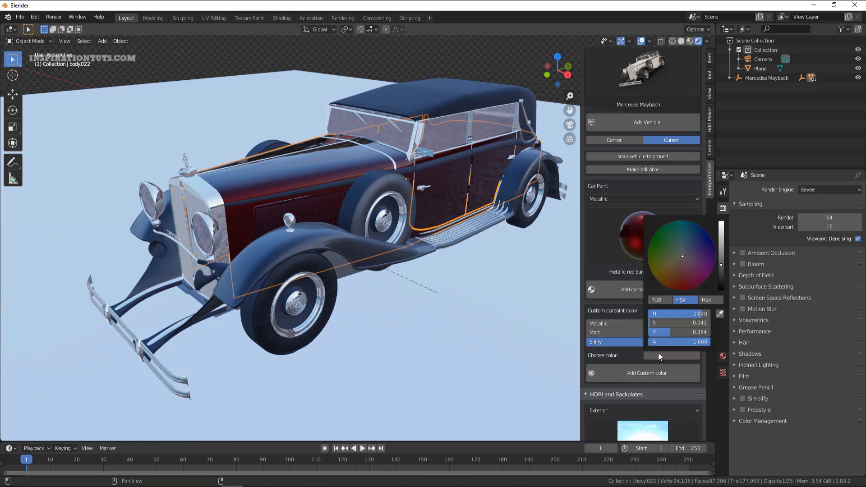
{"action": "left_click", "coordinate": [690, 234]}
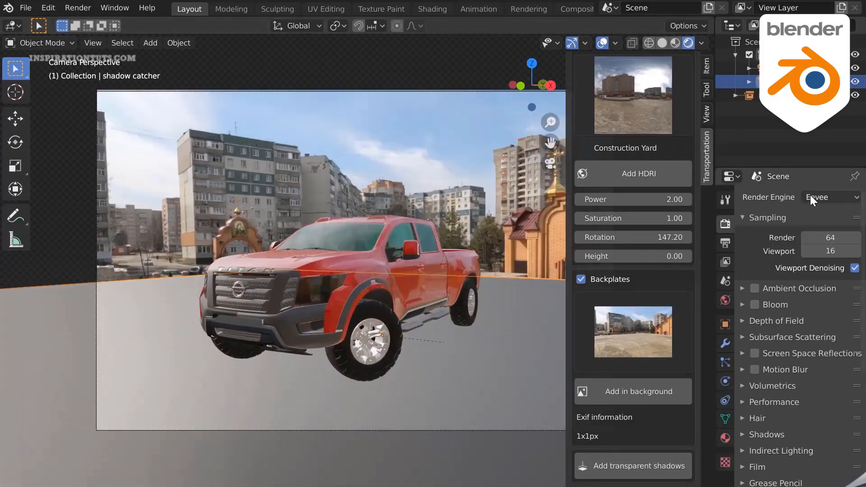
Show the Render Engine choices for the Nissan pickup's Construction Yard camera view
{"action": "left_click", "coordinate": [828, 198]}
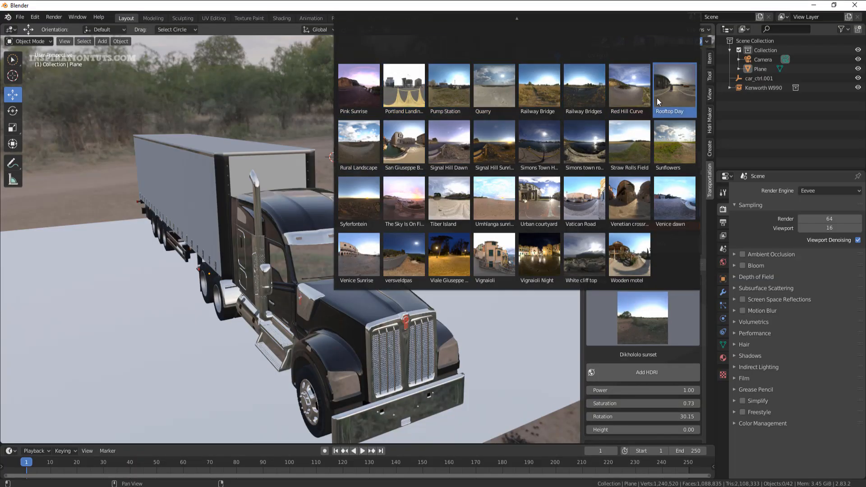
{"action": "mouse_move", "coordinate": [584, 198]}
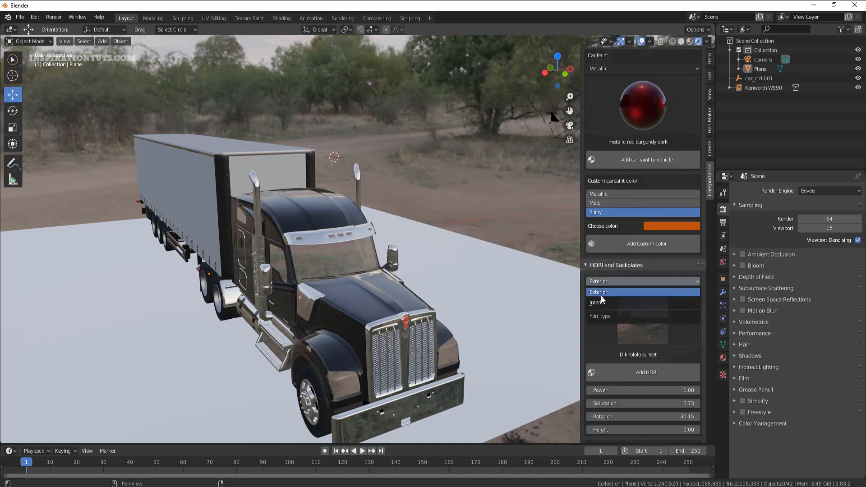
Apply the Umhlanga sunrise exterior HDRI to the Kenworth scene and lower its power
{"action": "left_click", "coordinate": [597, 303]}
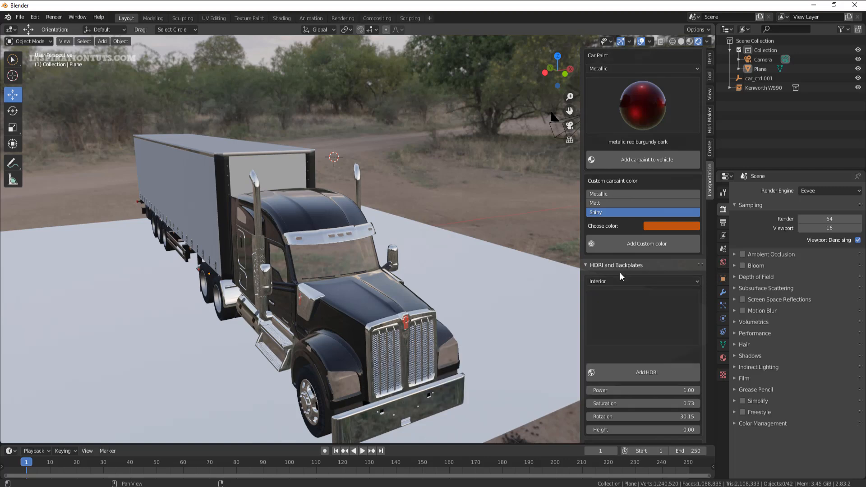
{"action": "left_click", "coordinate": [642, 282]}
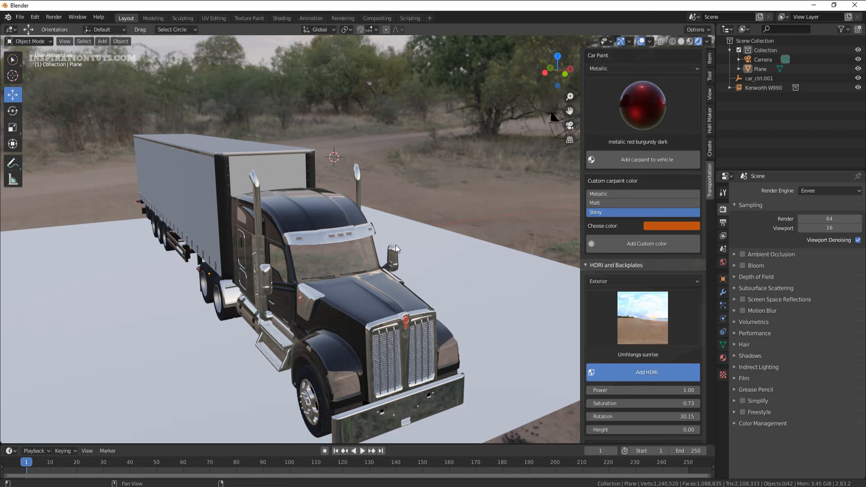
{"action": "left_click", "coordinate": [642, 372]}
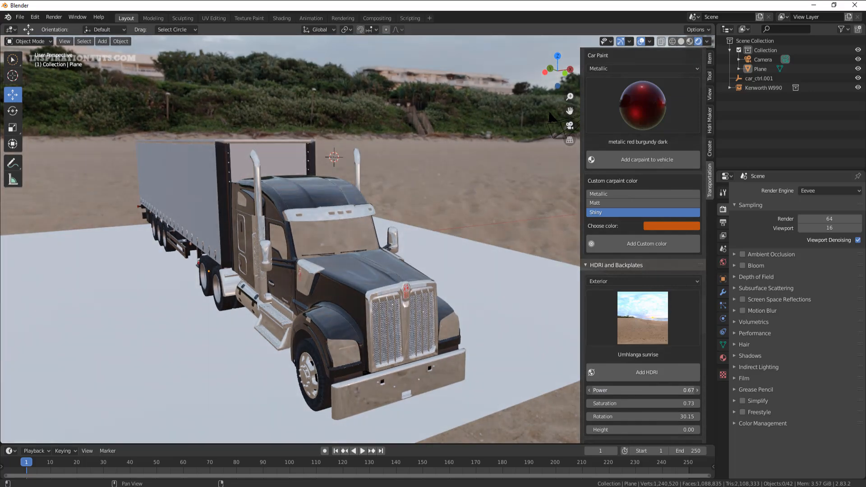
{"action": "left_click_drag", "start_coordinate": [663, 403], "coordinate": [601, 403]}
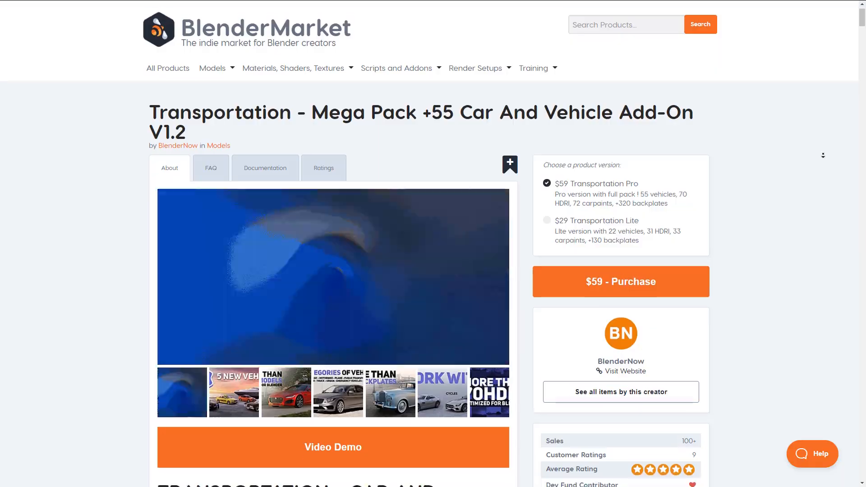
Scroll the BlenderMarket Transportation page past SUV, 4X4, boat, rally and motorbike sections to planes
{"action": "scroll", "scroll_direction": "down", "scroll_amount": 3}
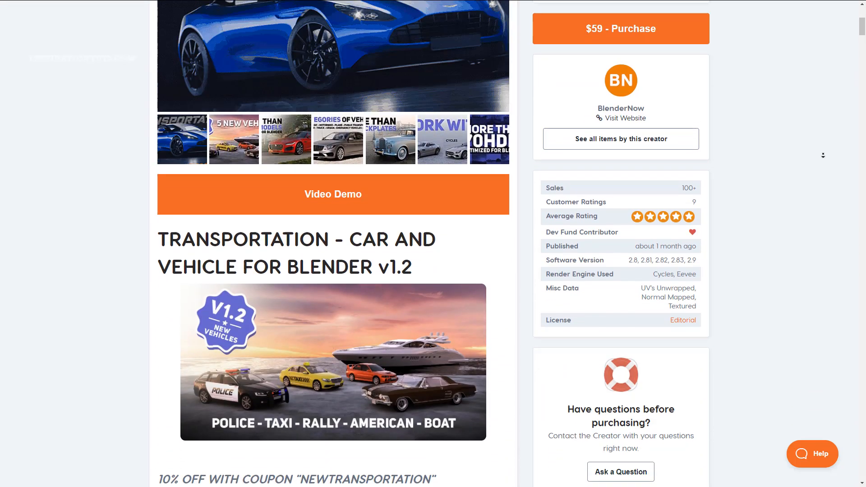
{"action": "scroll", "scroll_direction": "down", "scroll_amount": 3}
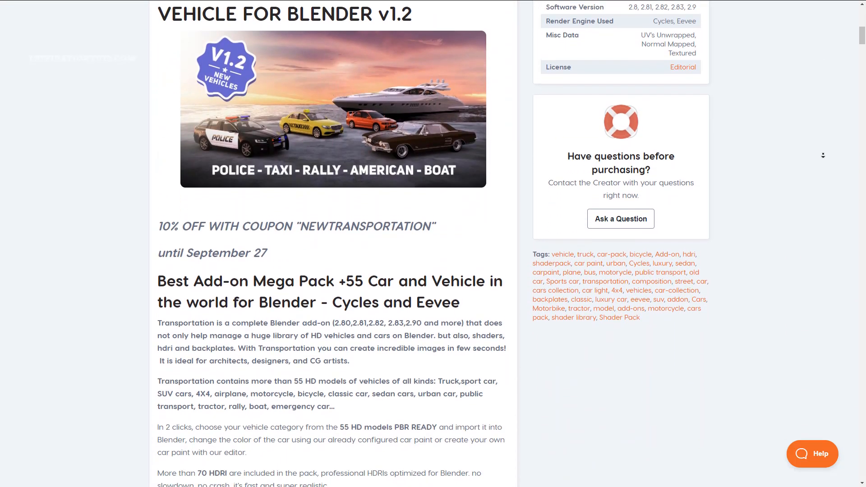
{"action": "scroll", "scroll_direction": "down", "scroll_amount": 3}
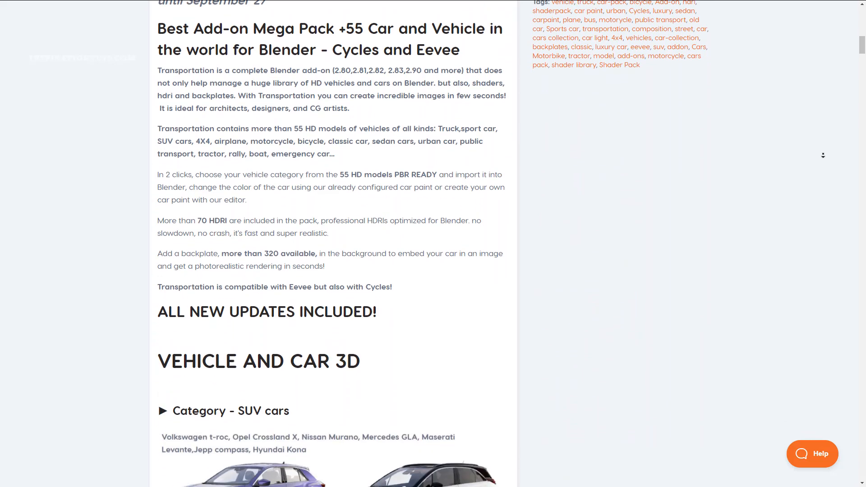
{"action": "scroll", "scroll_direction": "down", "scroll_amount": 3}
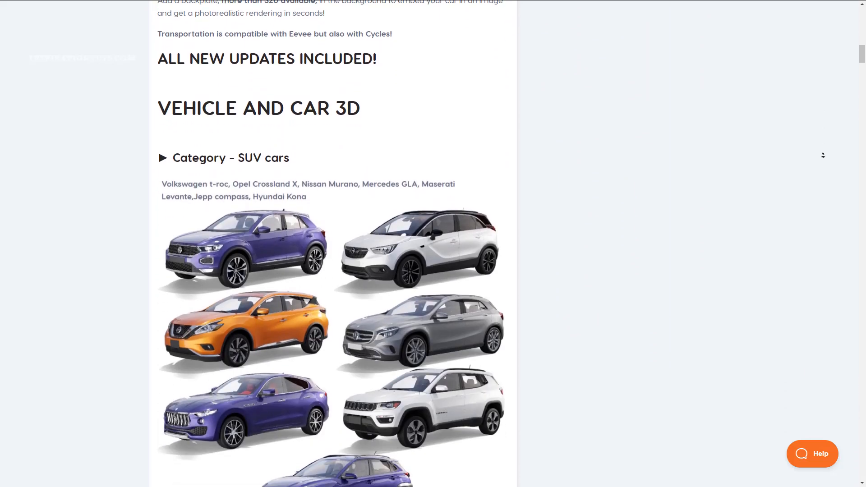
{"action": "scroll", "scroll_direction": "down", "scroll_amount": 3}
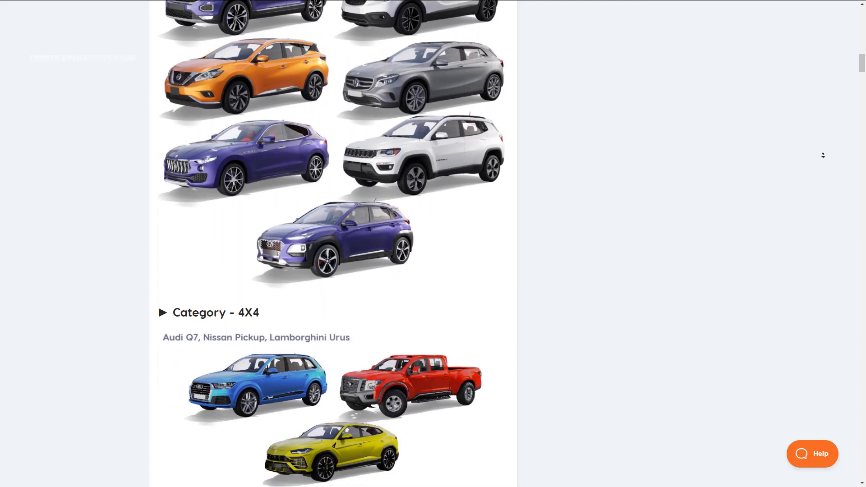
{"action": "scroll", "scroll_direction": "down", "scroll_amount": 3}
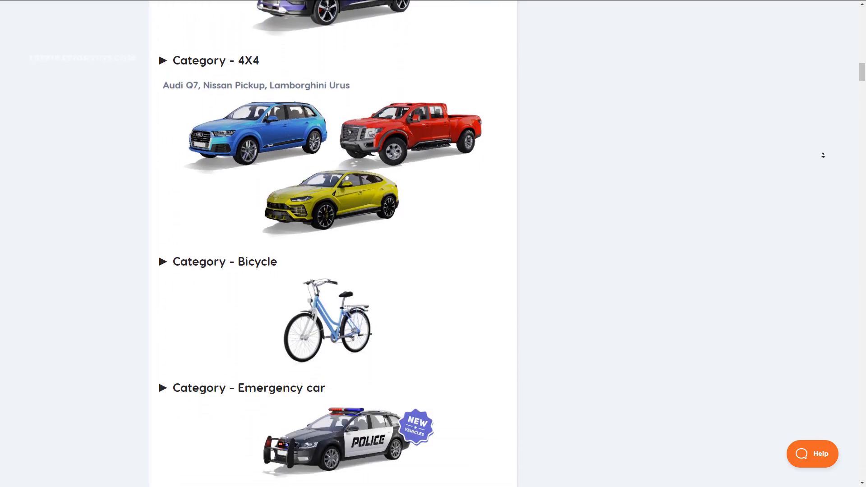
{"action": "scroll", "scroll_direction": "down", "scroll_amount": 3}
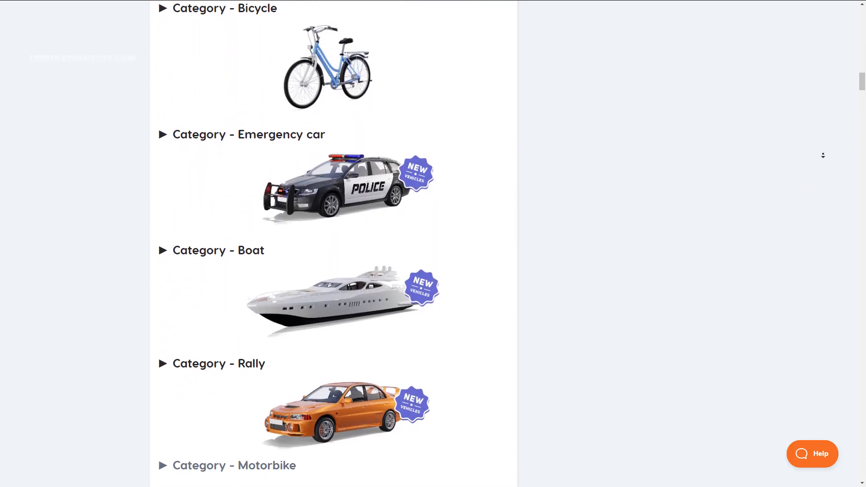
{"action": "scroll", "scroll_direction": "down", "scroll_amount": 3}
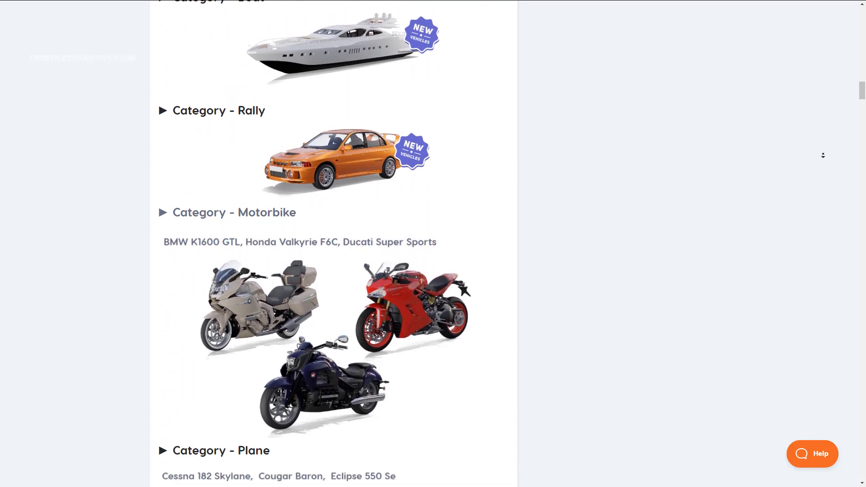
{"action": "scroll", "scroll_direction": "down", "scroll_amount": 3}
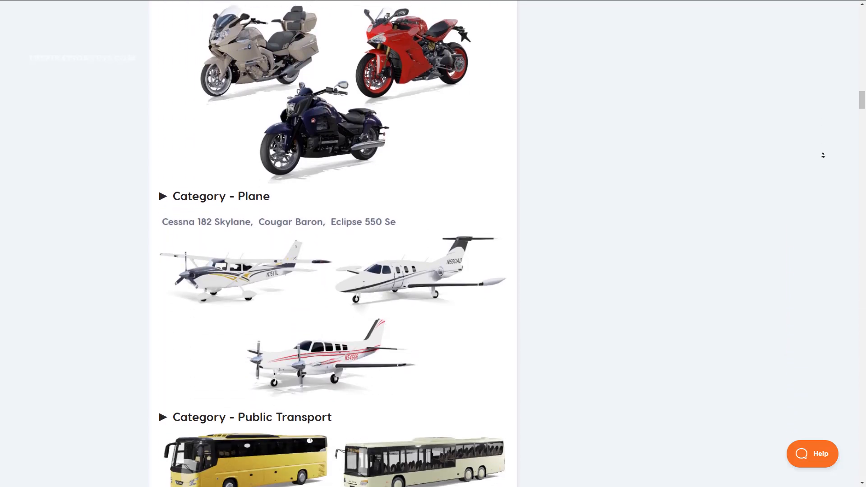